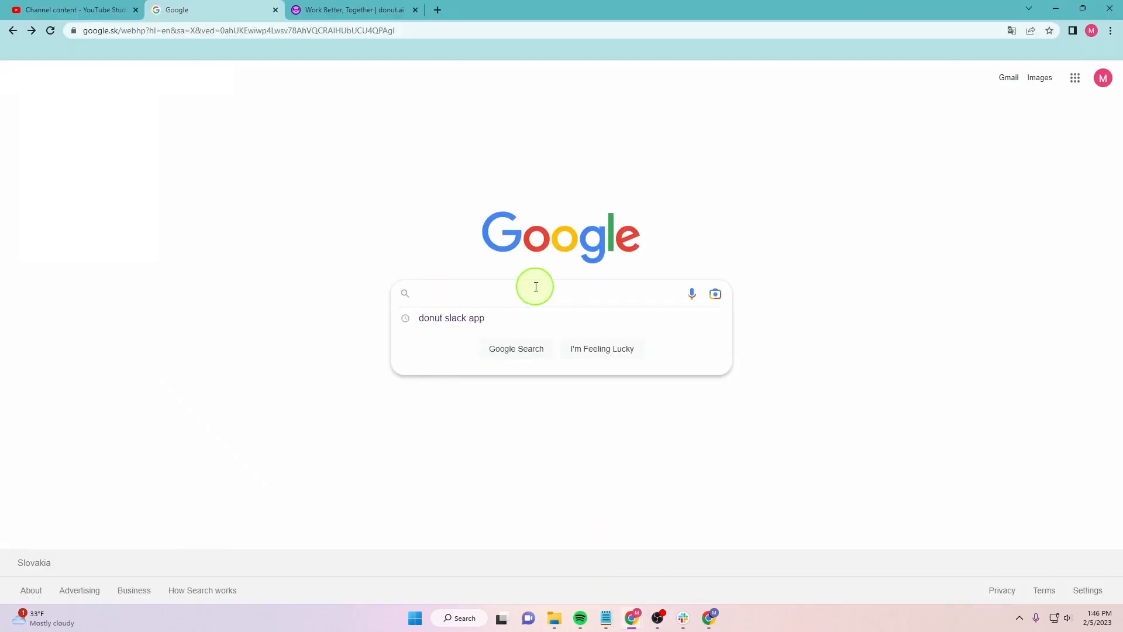
Search Google for 'donut slack app' and open the donut.com homepage from the results
type("donut slack ap")
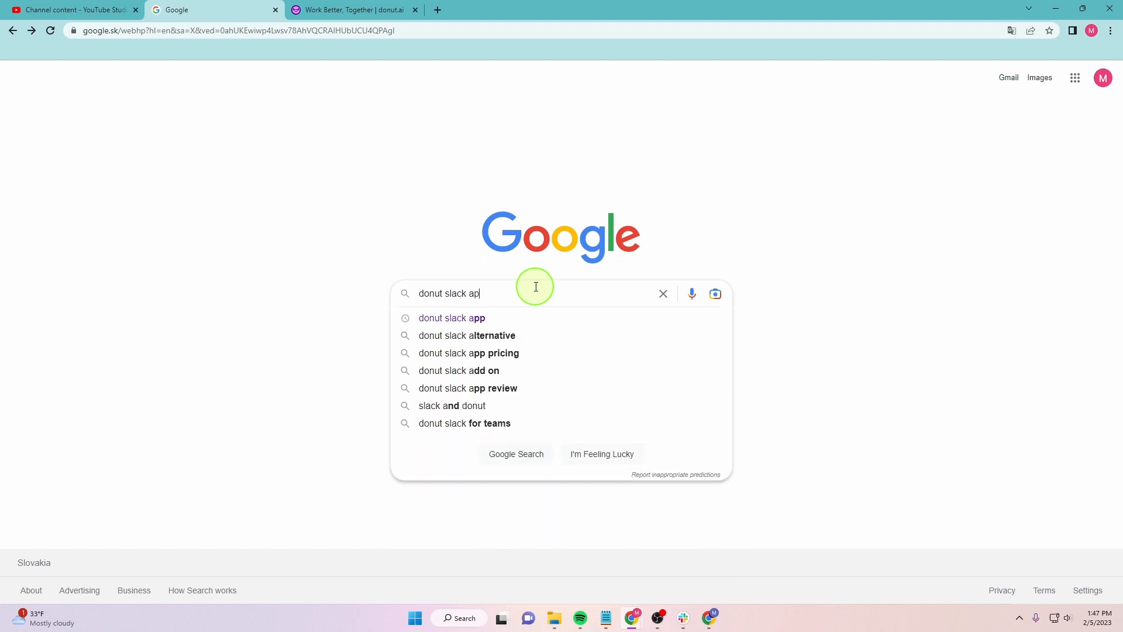
left_click(452, 317)
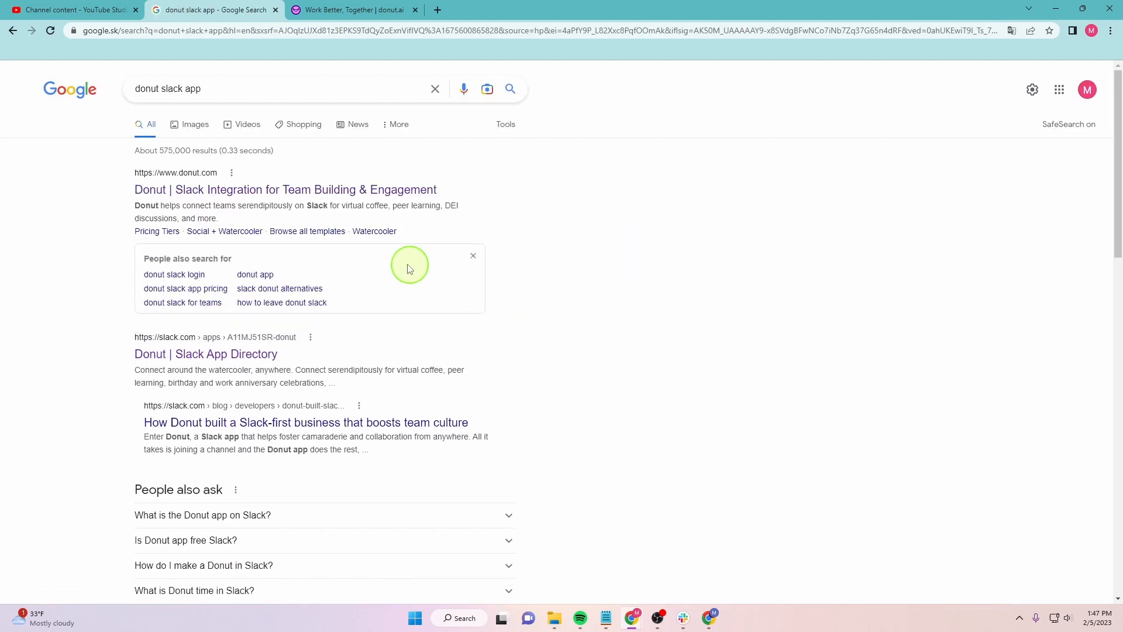
mouse_move(220, 178)
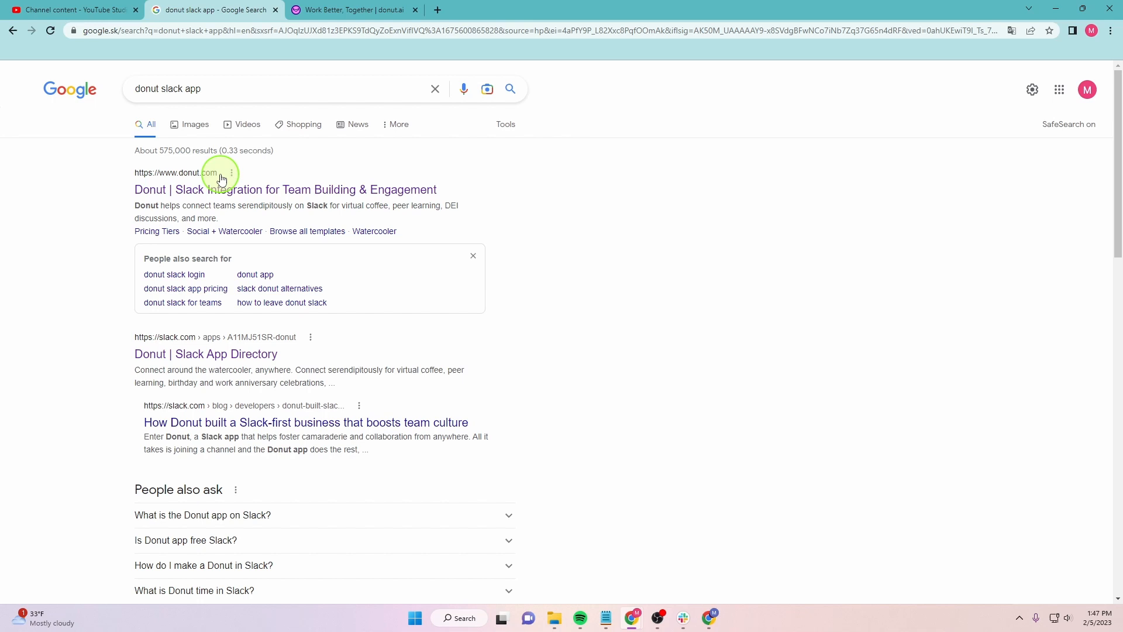
left_click(285, 189)
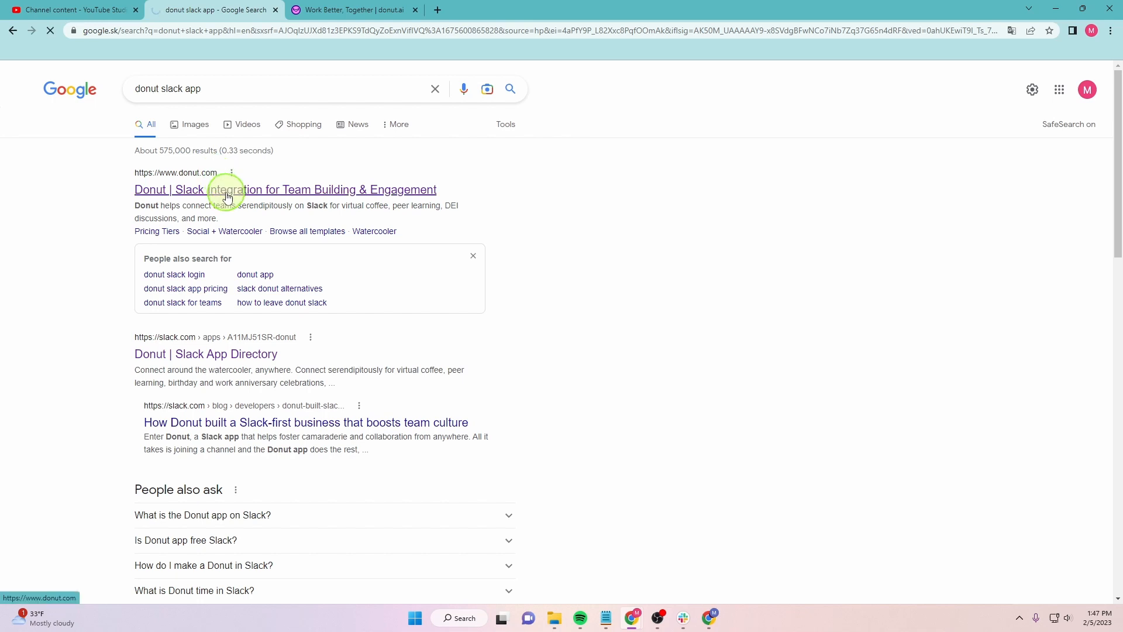
left_click(285, 189)
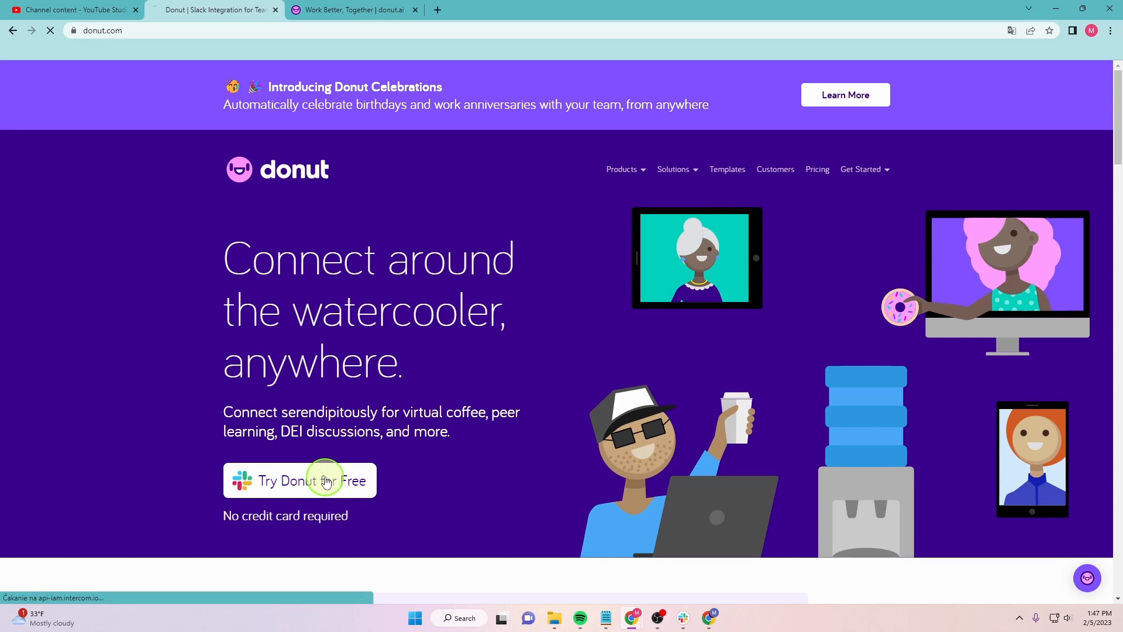
Start Donut's free trial, find the workspace, and enter the work email for Slack sign-in
left_click(300, 480)
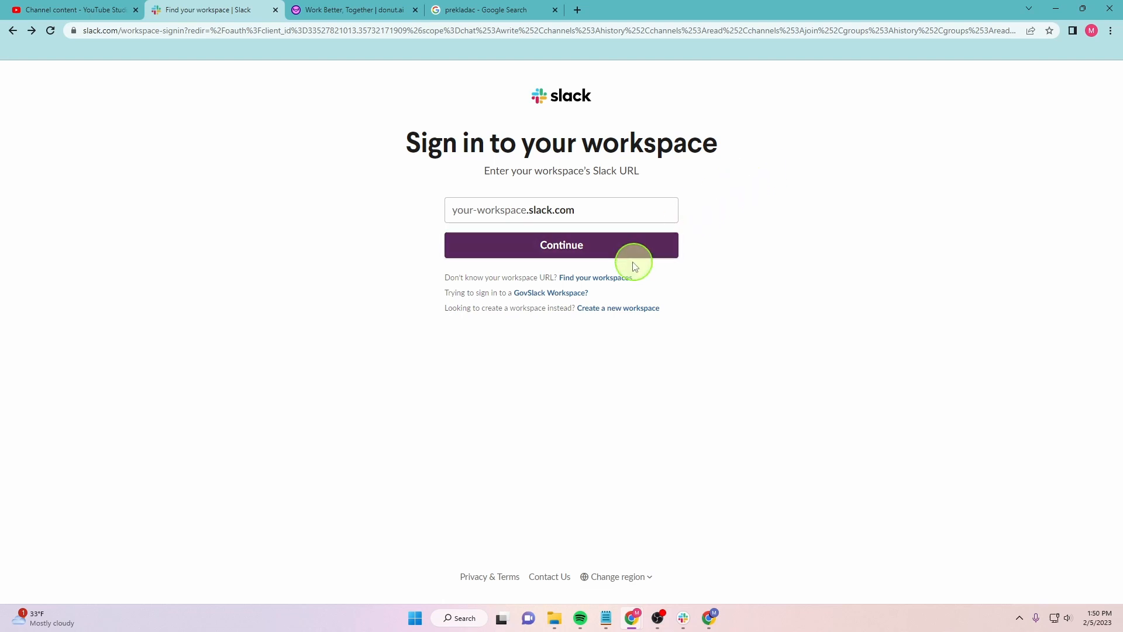
left_click(595, 278)
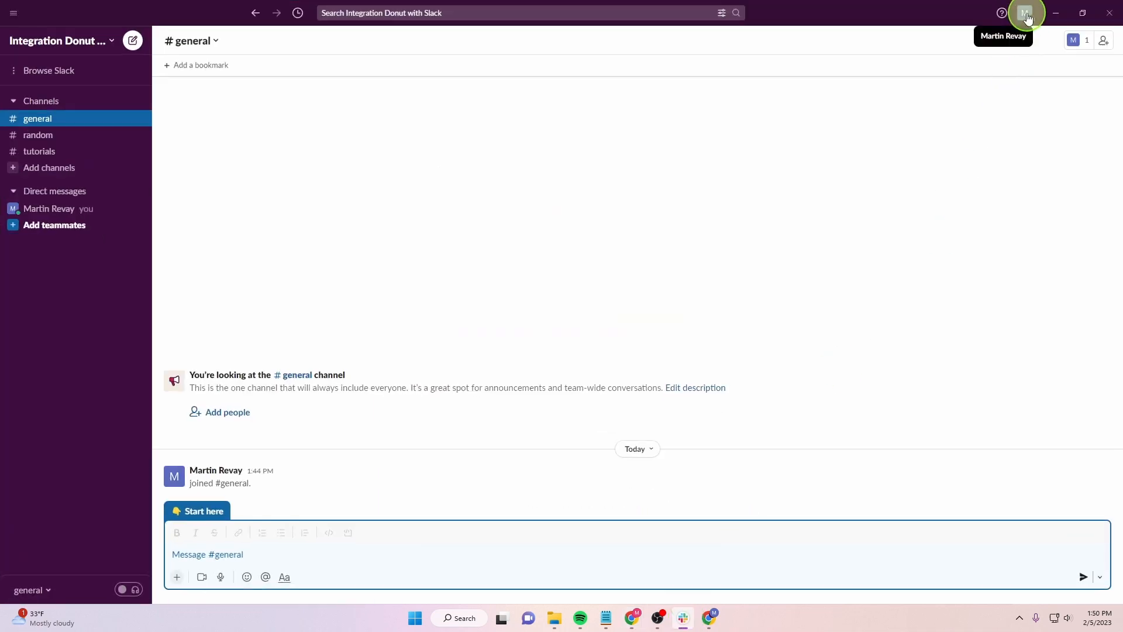
left_click(1024, 13)
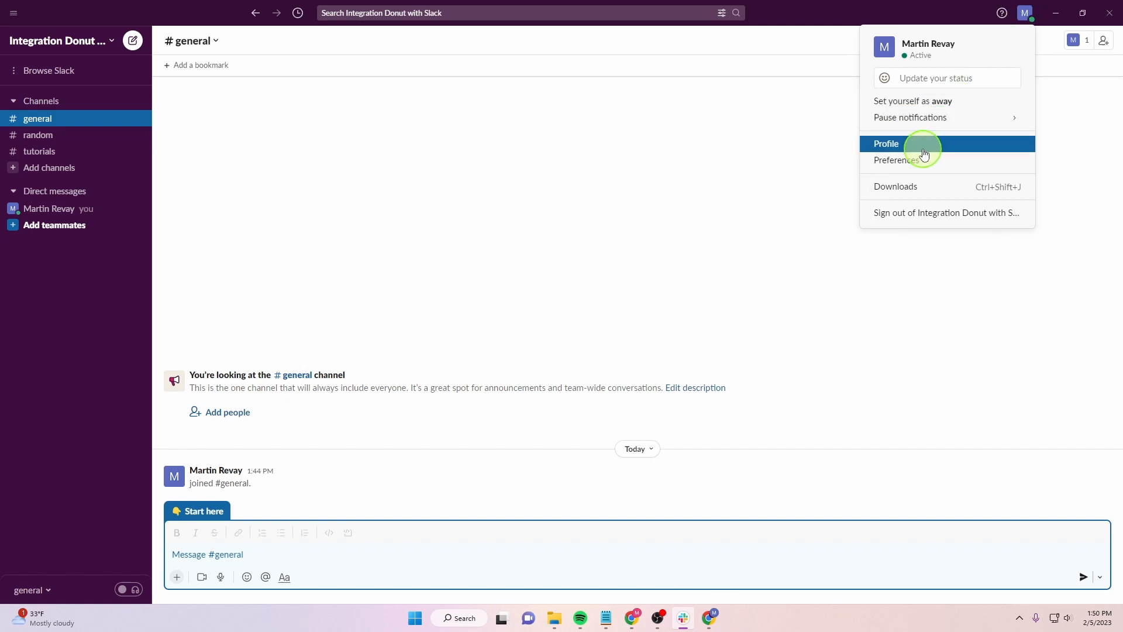
left_click(886, 144)
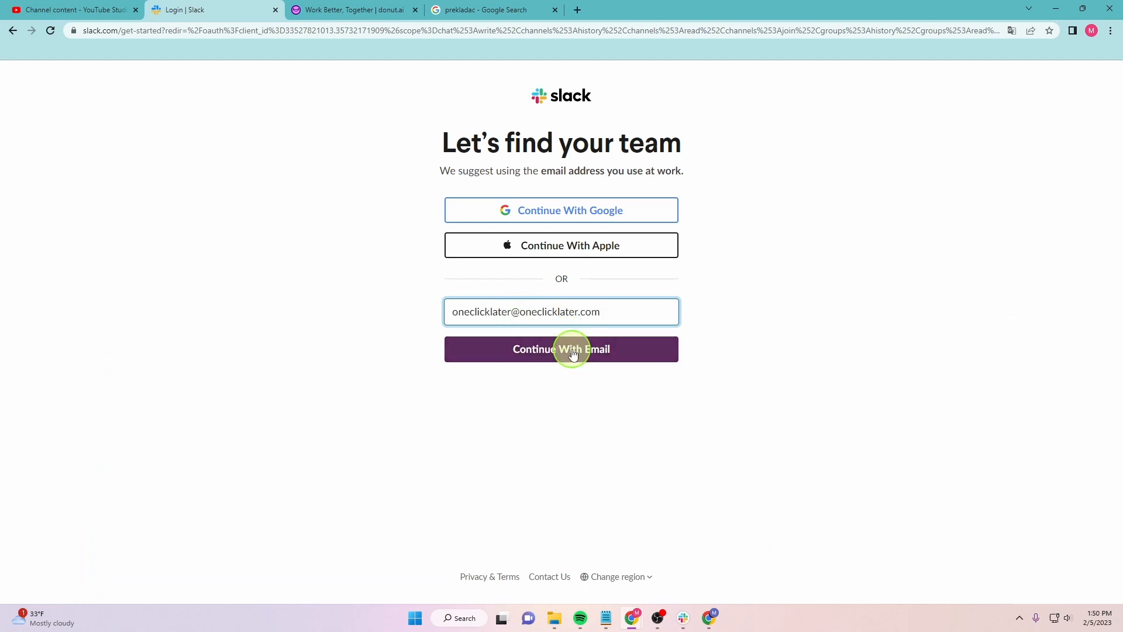
left_click(561, 349)
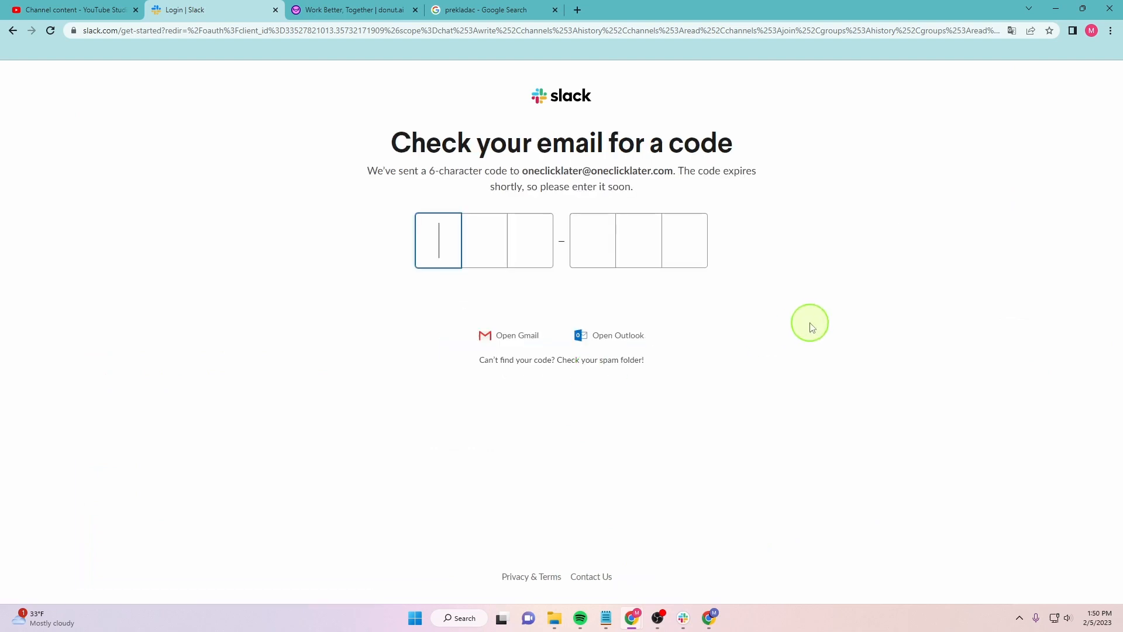
mouse_move(412, 226)
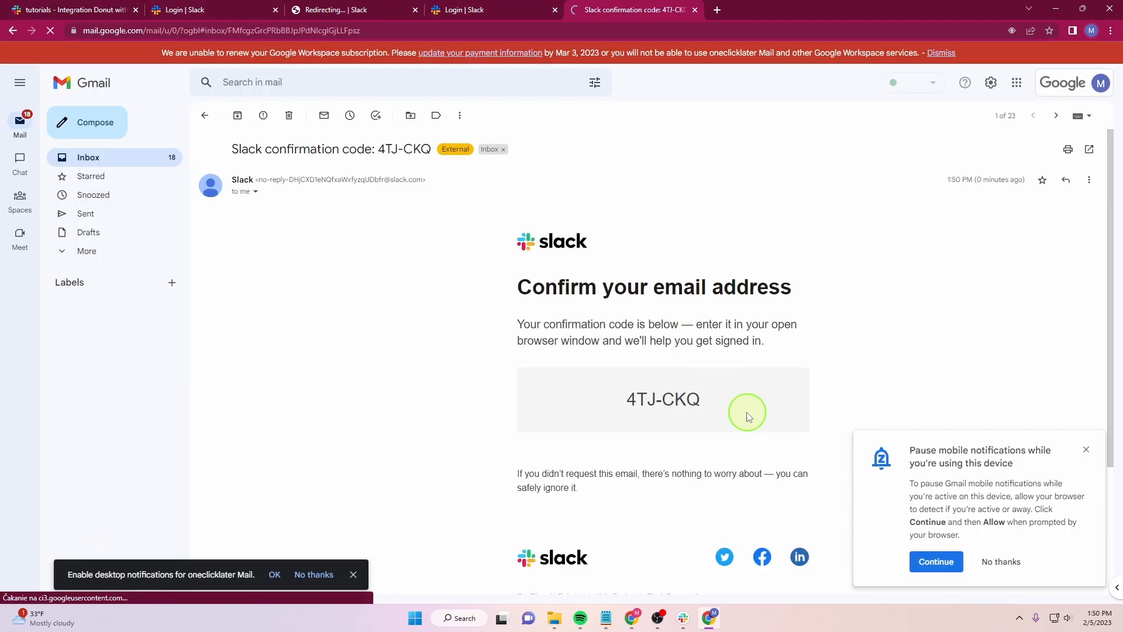
double_click(662, 399)
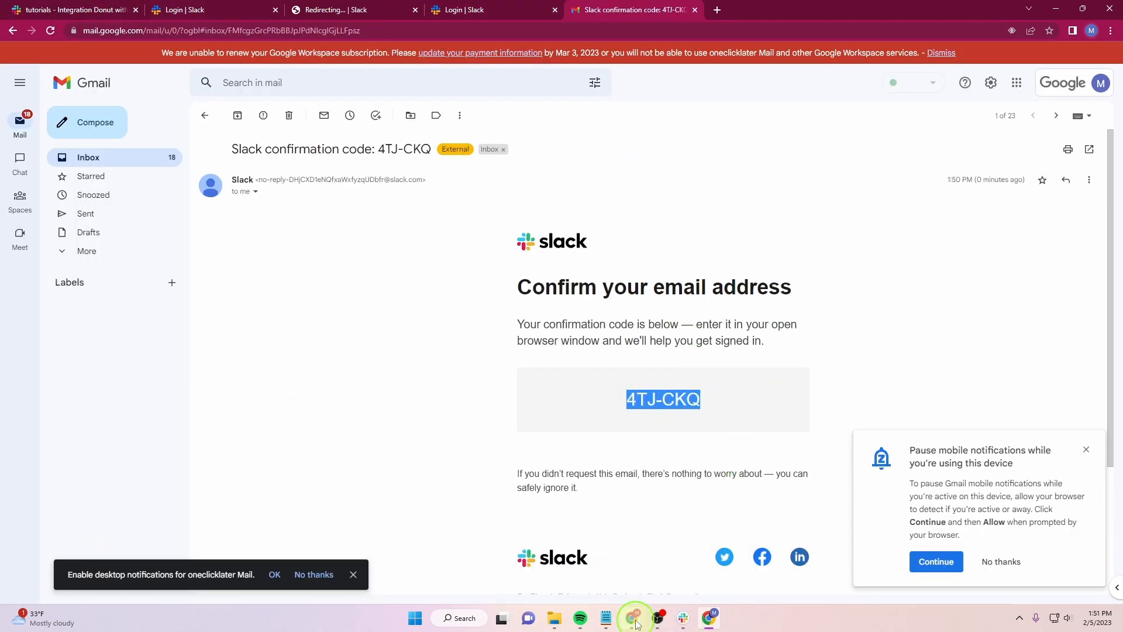
left_click(210, 10)
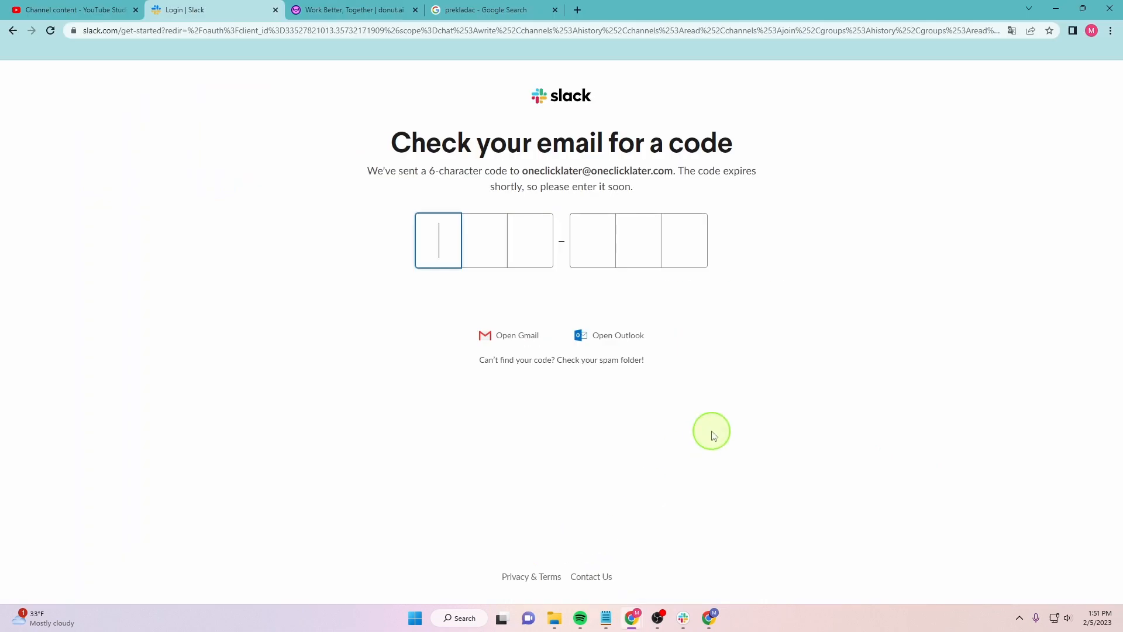
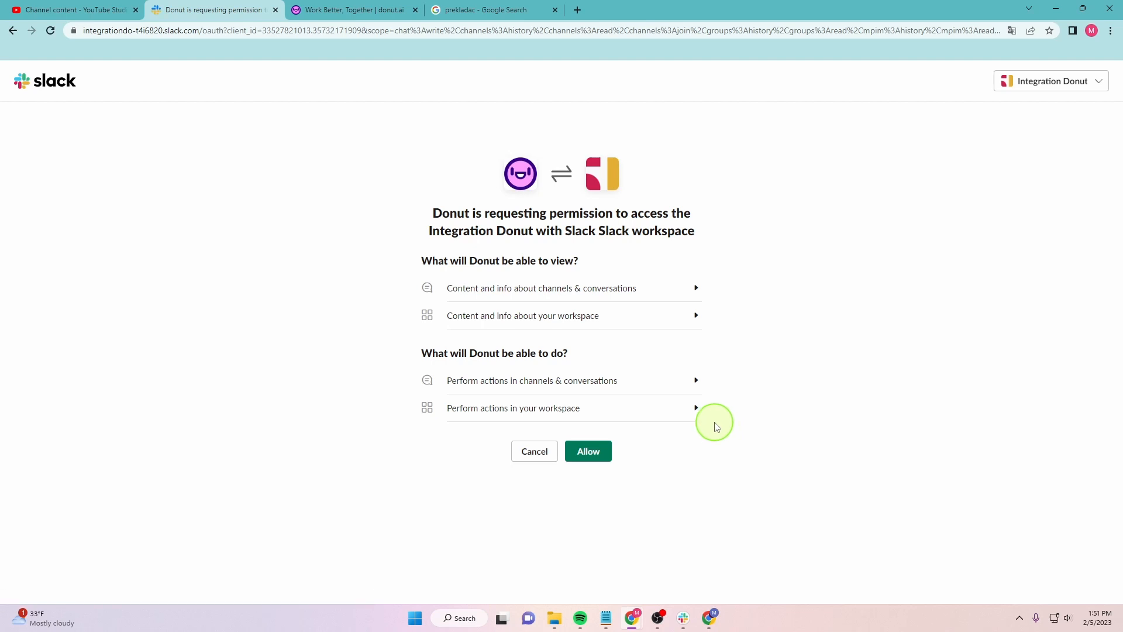
mouse_move(520, 174)
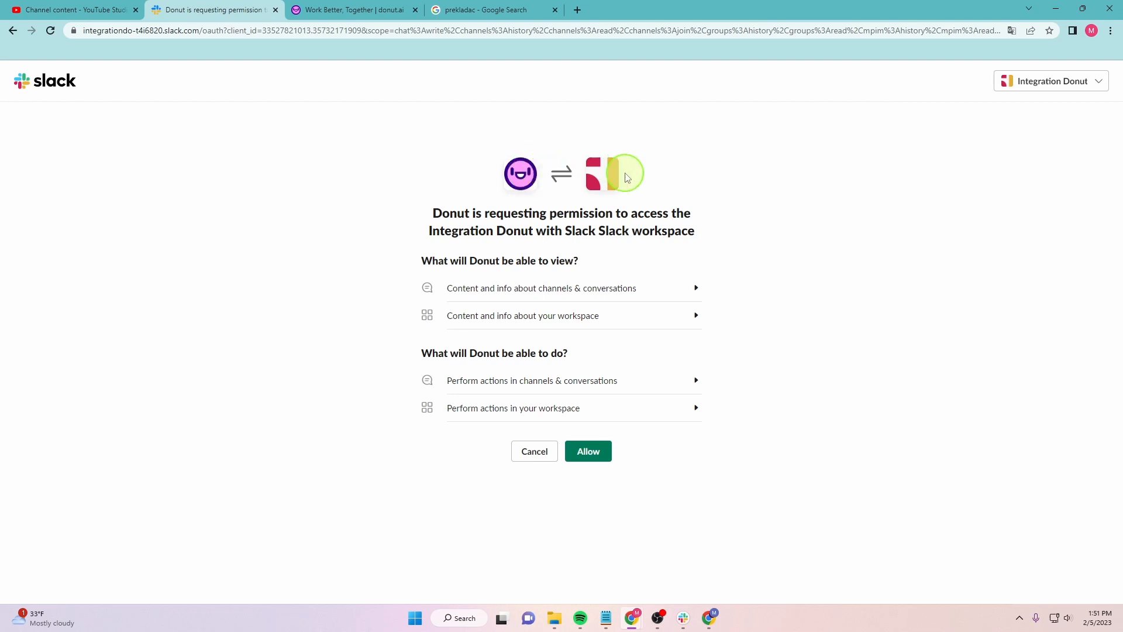
Confirm the Integration Donut with Slack workspace and allow Donut's access
left_click(1050, 81)
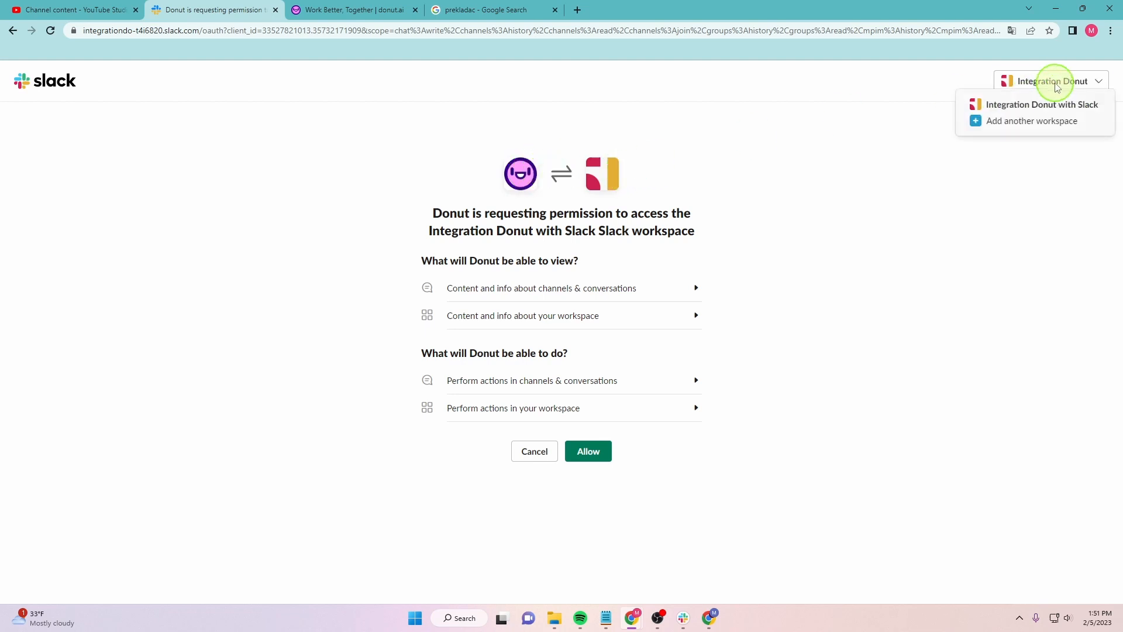
mouse_move(1032, 120)
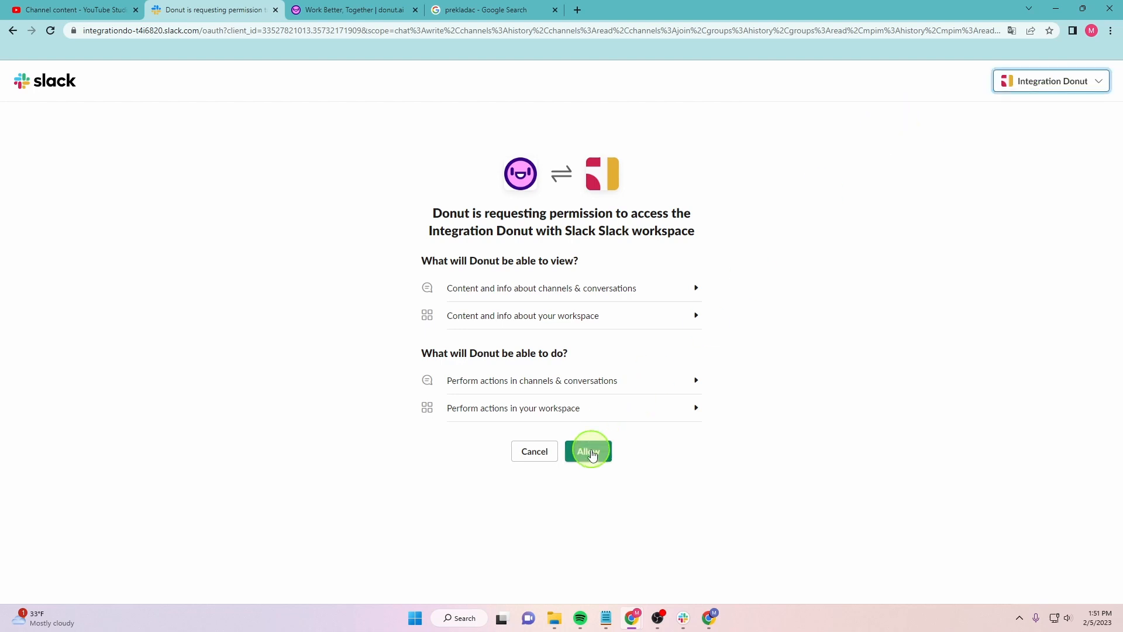
left_click(588, 450)
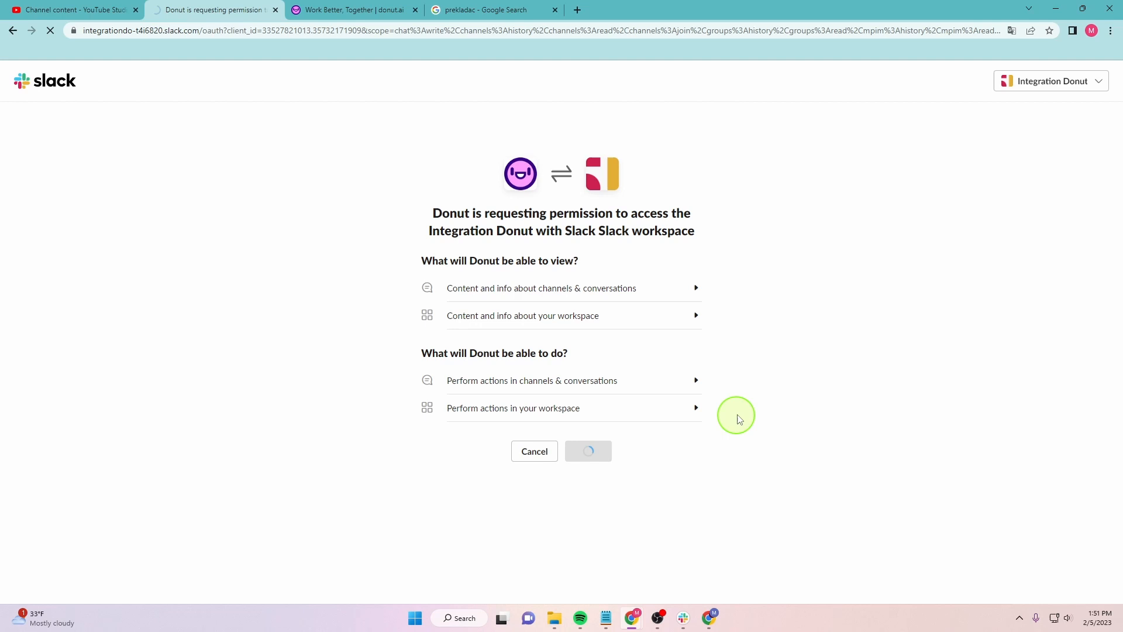
left_click(587, 451)
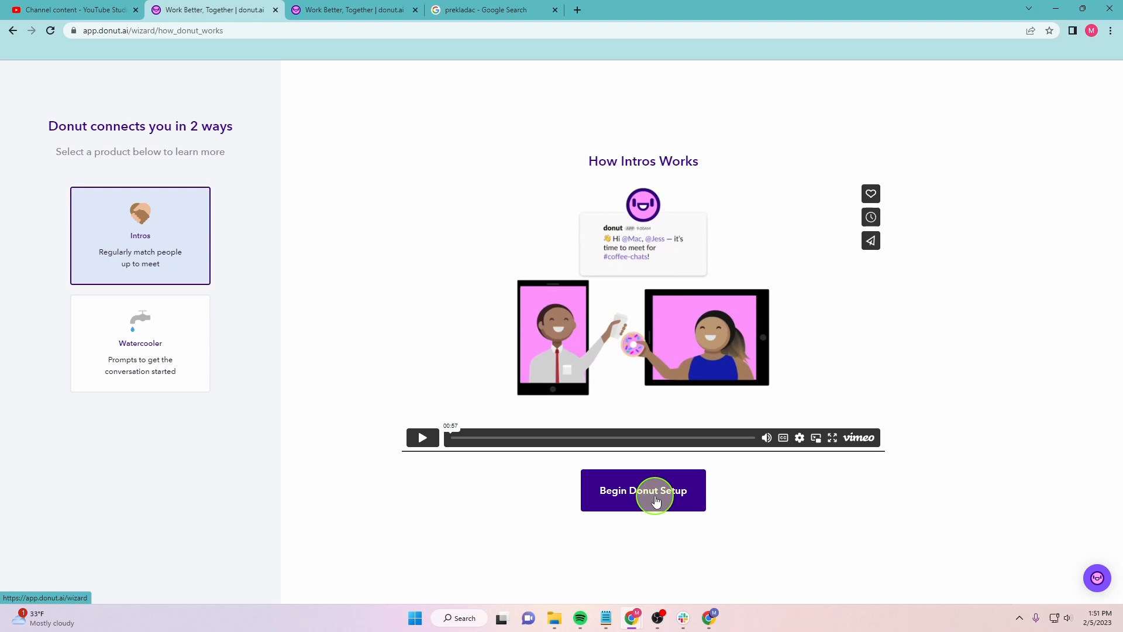
Begin Intros setup, create the #virtual-coffee channel, and skip adding people
left_click(642, 490)
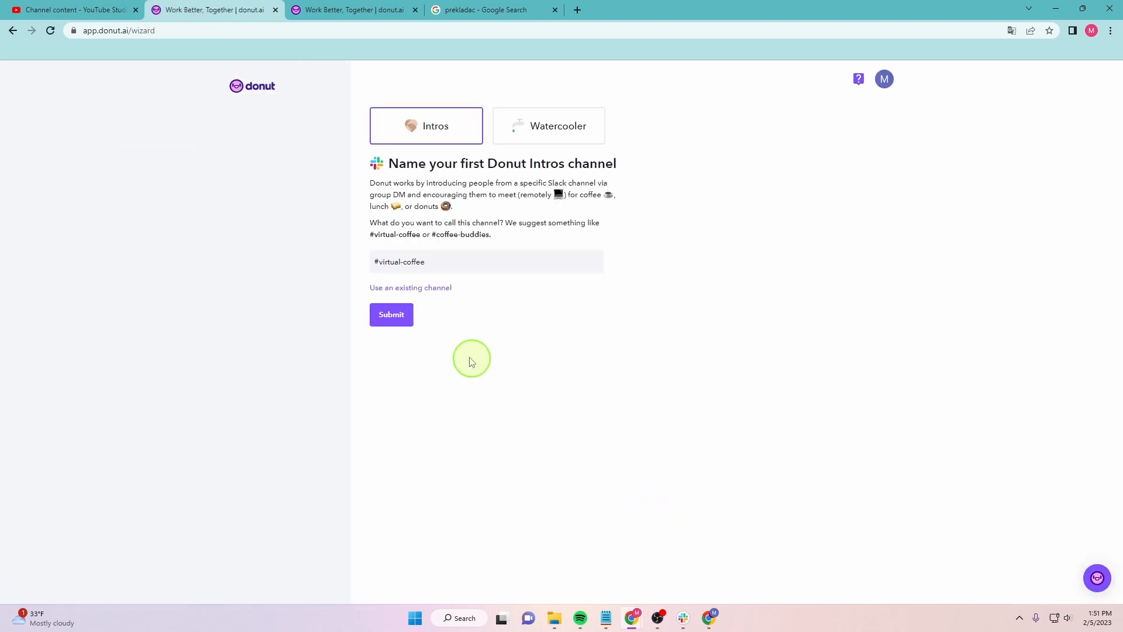
left_click(391, 315)
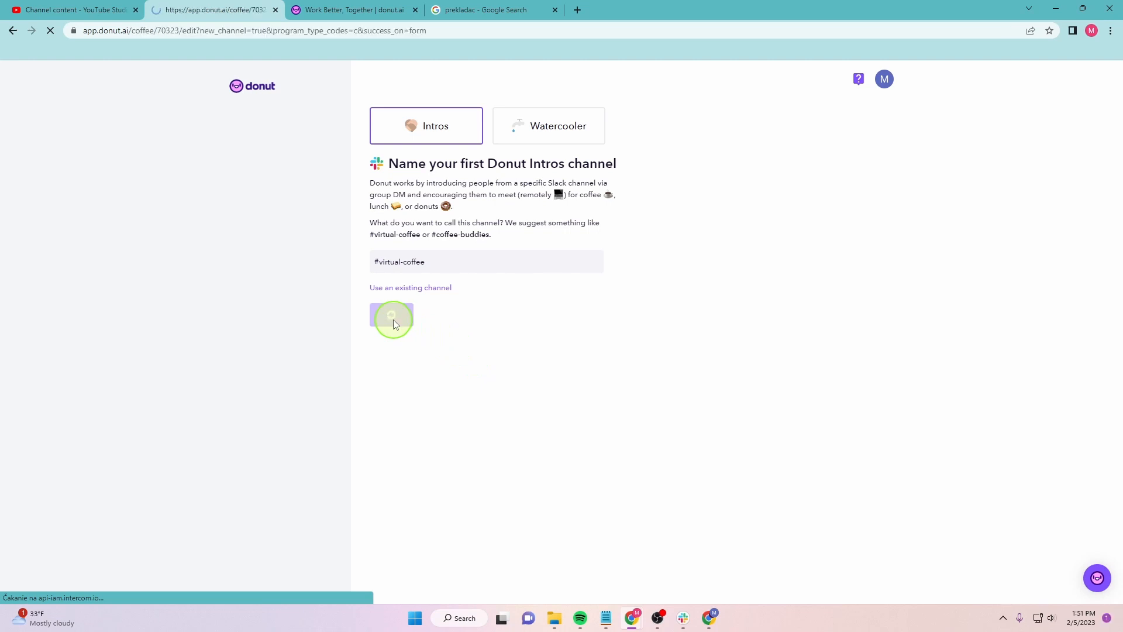
left_click(392, 319)
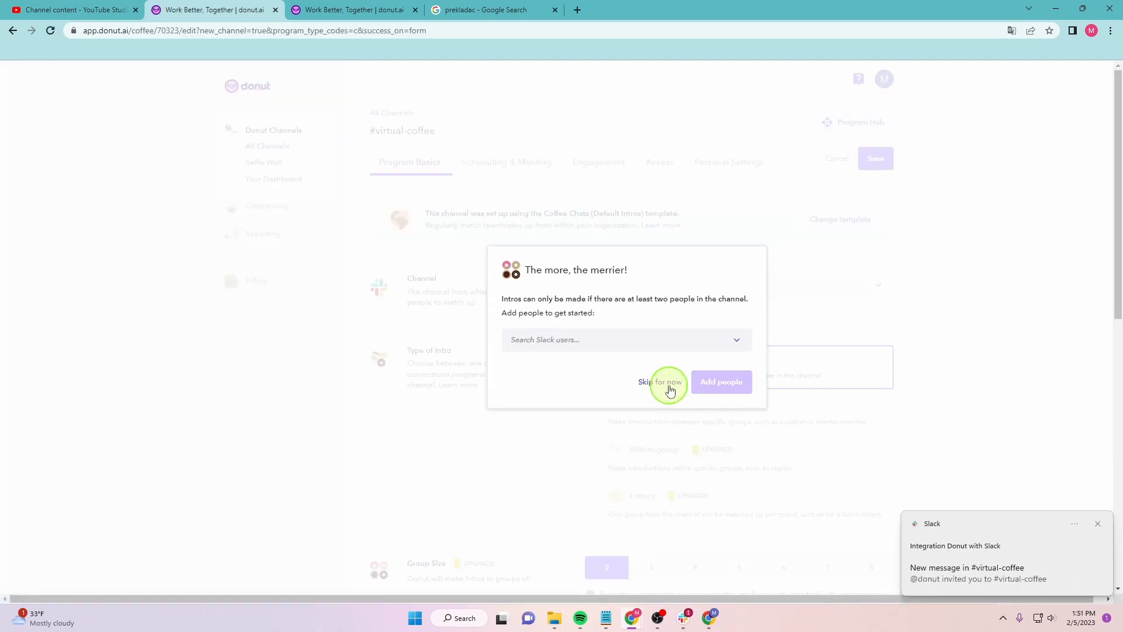
left_click(660, 382)
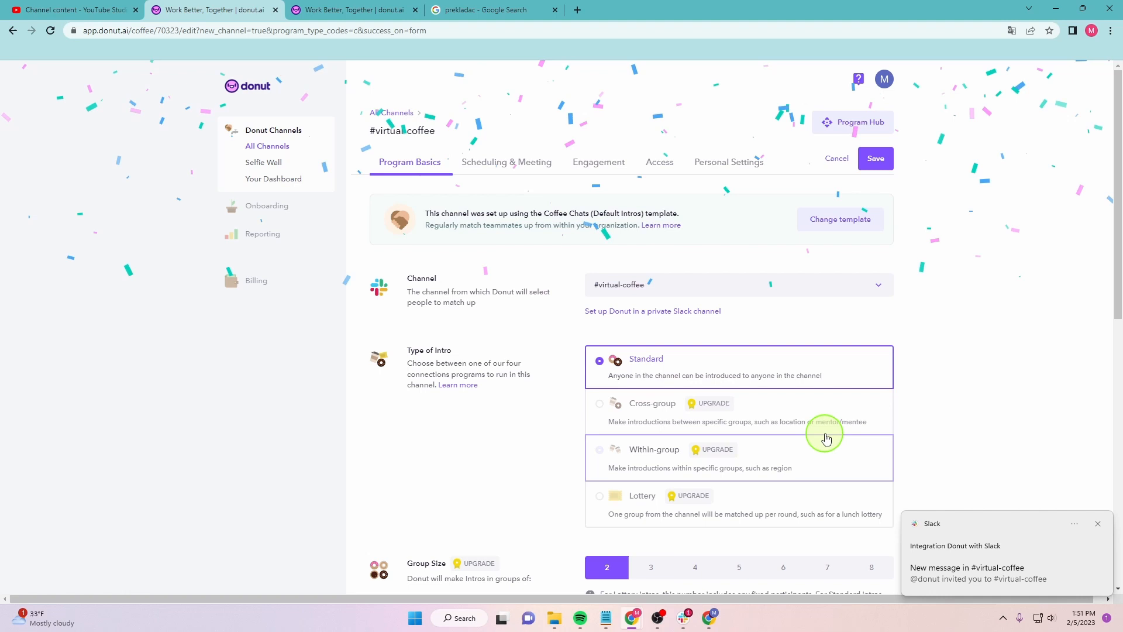
mouse_move(986, 437)
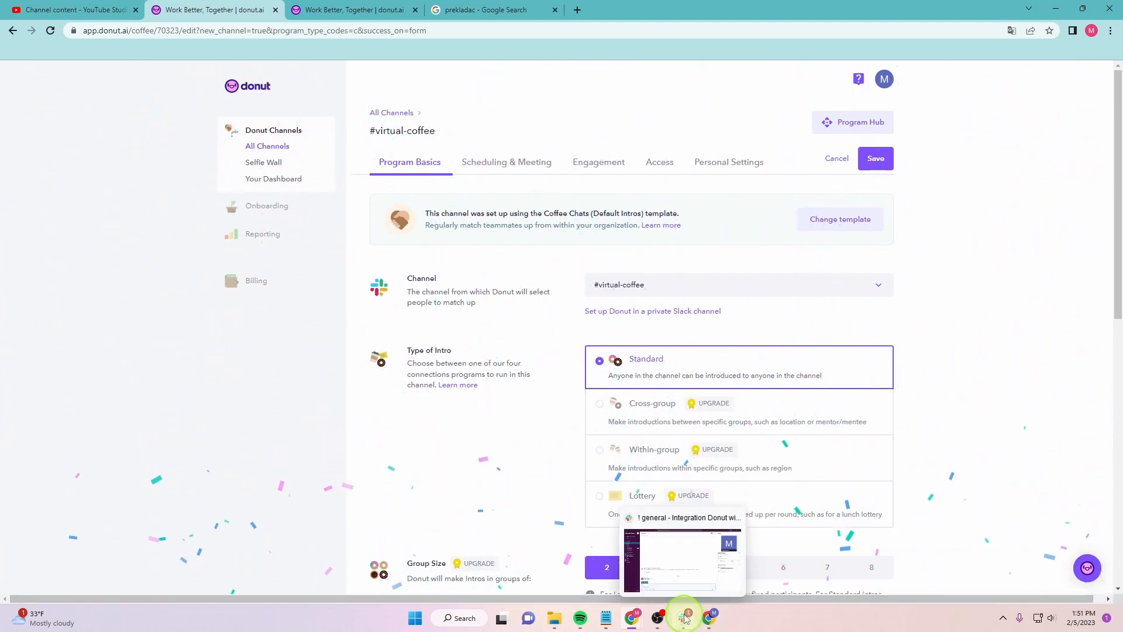
left_click(683, 615)
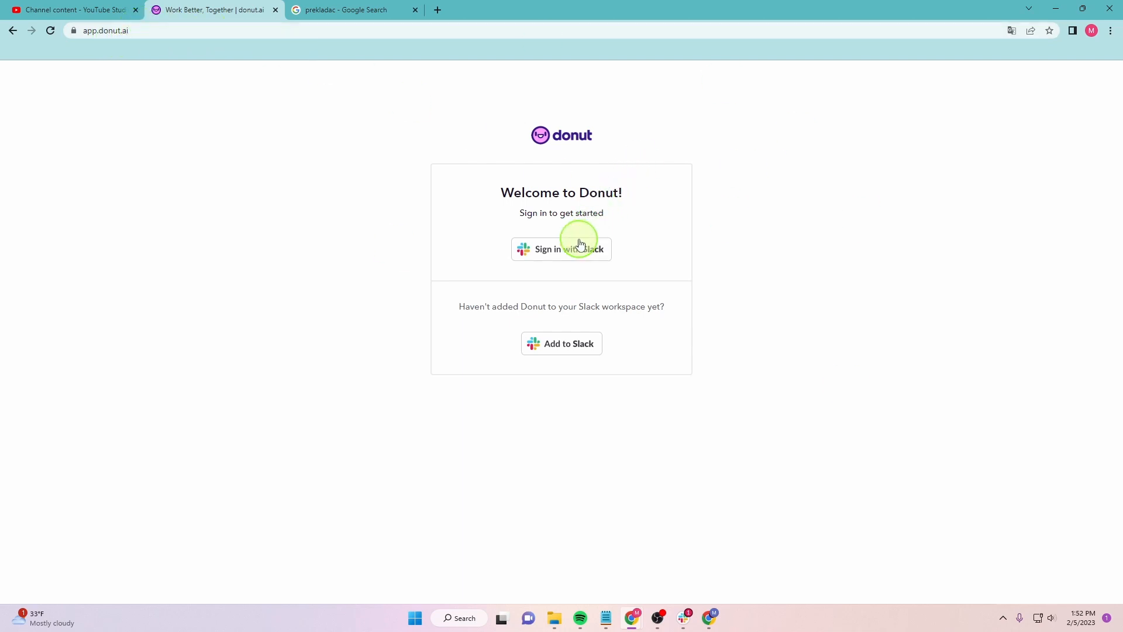
left_click(561, 248)
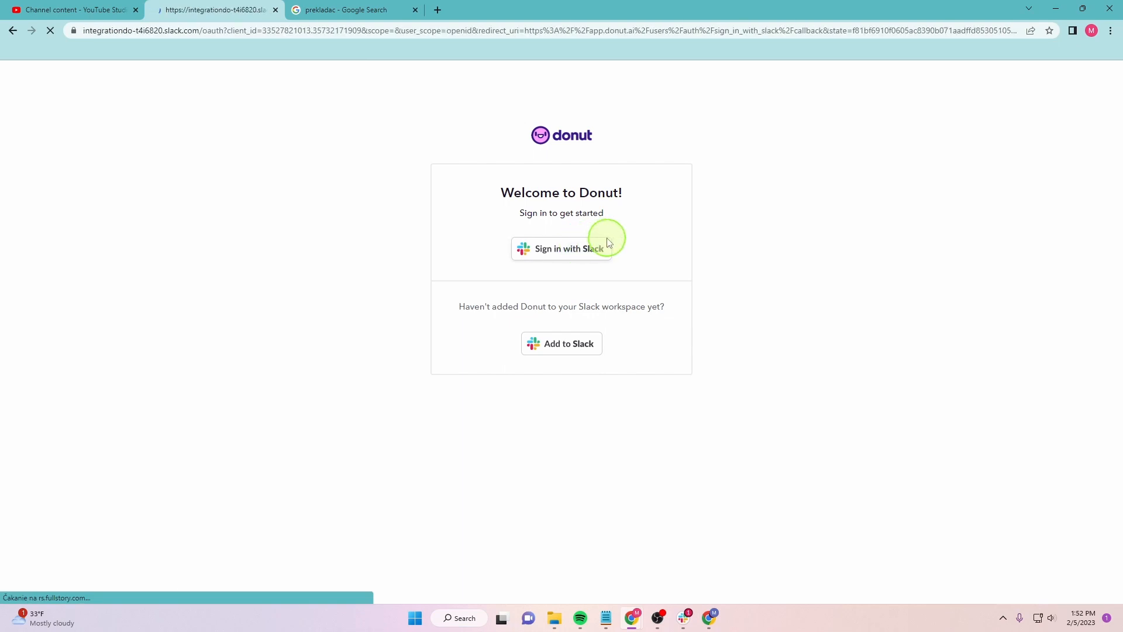
left_click(560, 248)
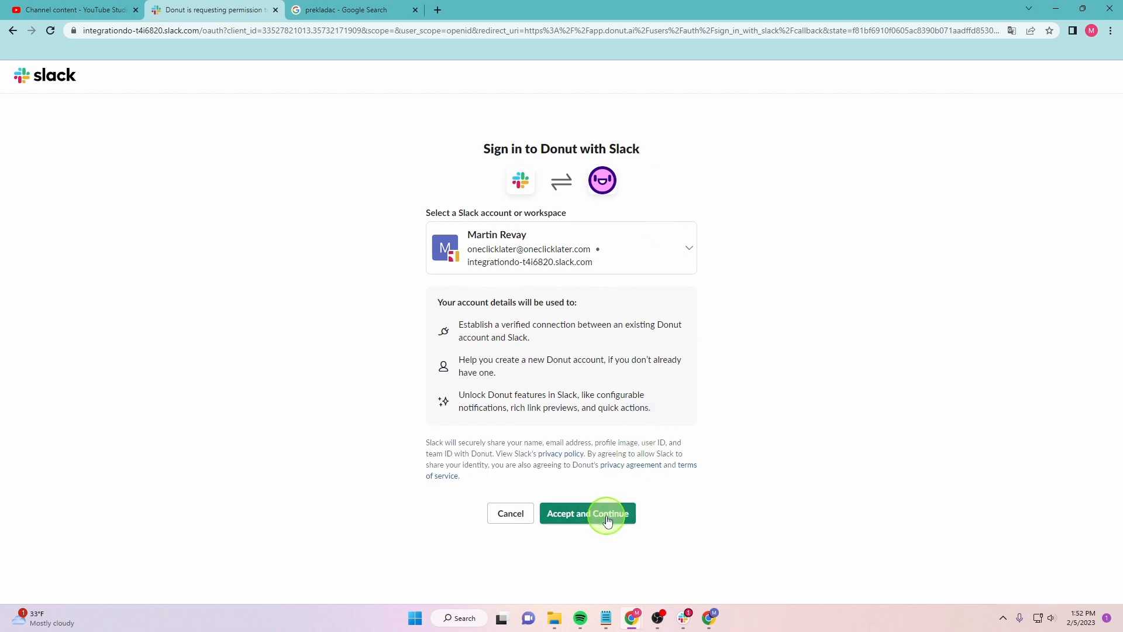
left_click(587, 513)
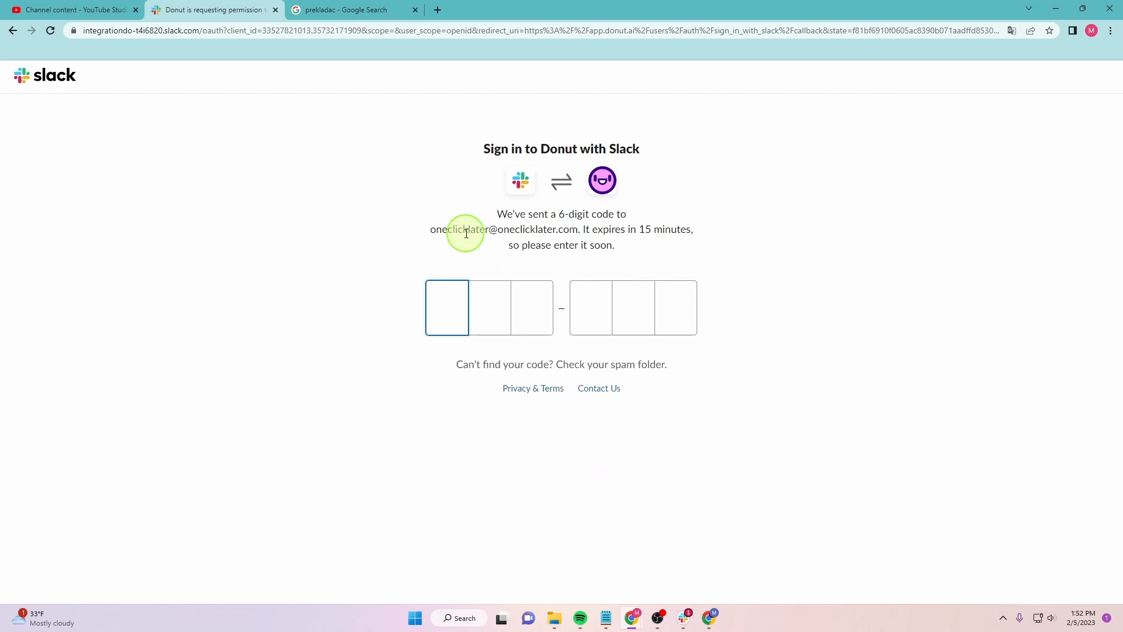
mouse_move(681, 230)
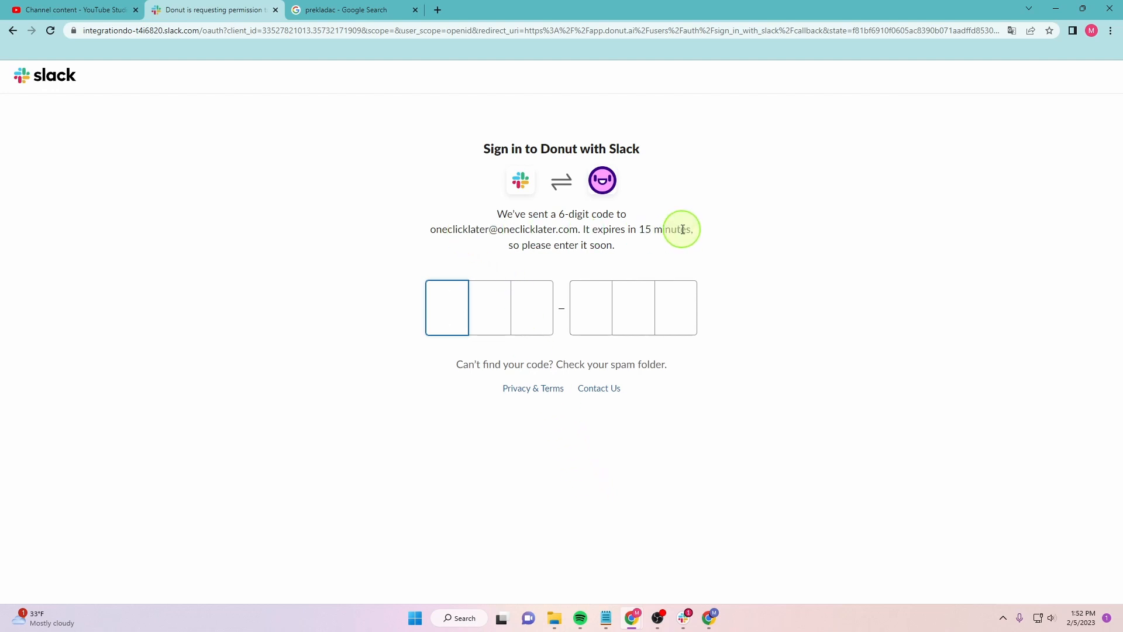
mouse_move(633, 224)
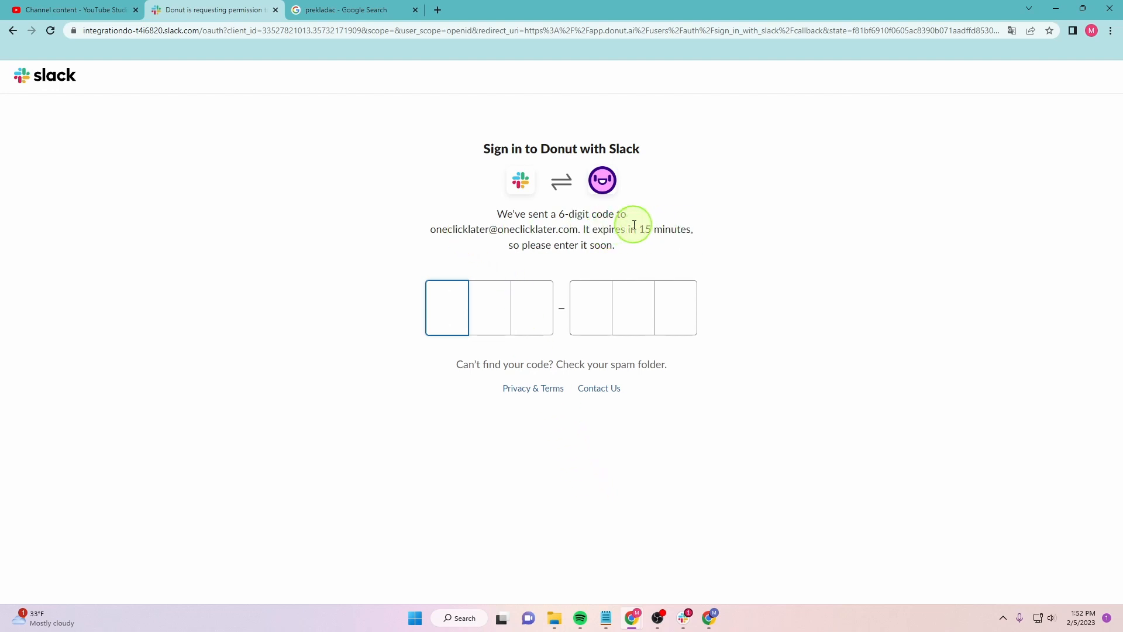
mouse_move(712, 618)
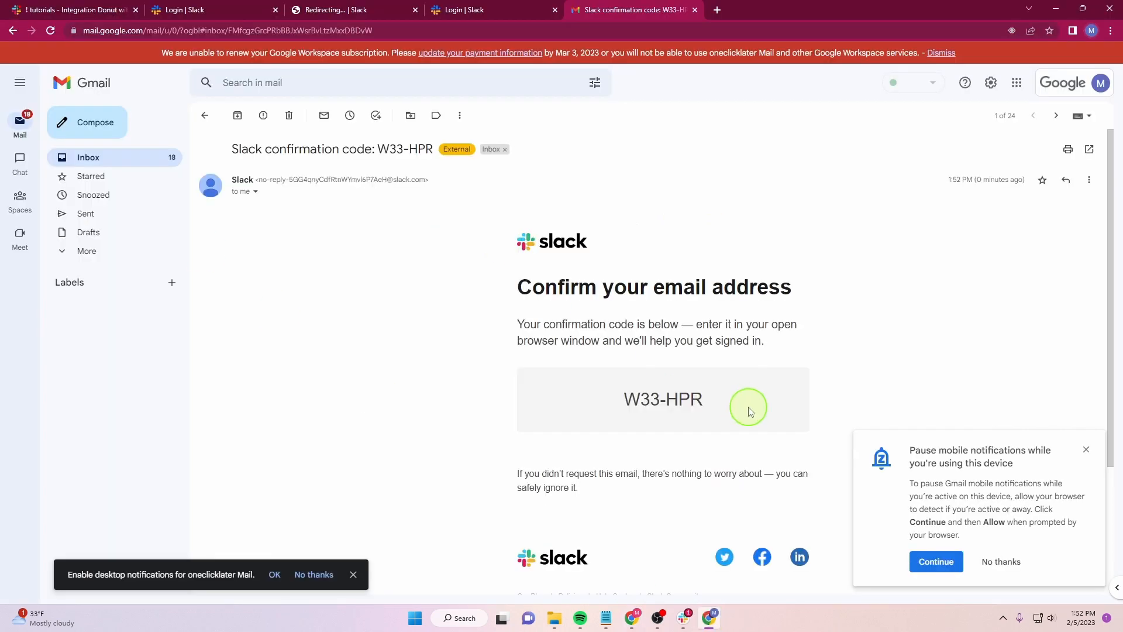
double_click(661, 399)
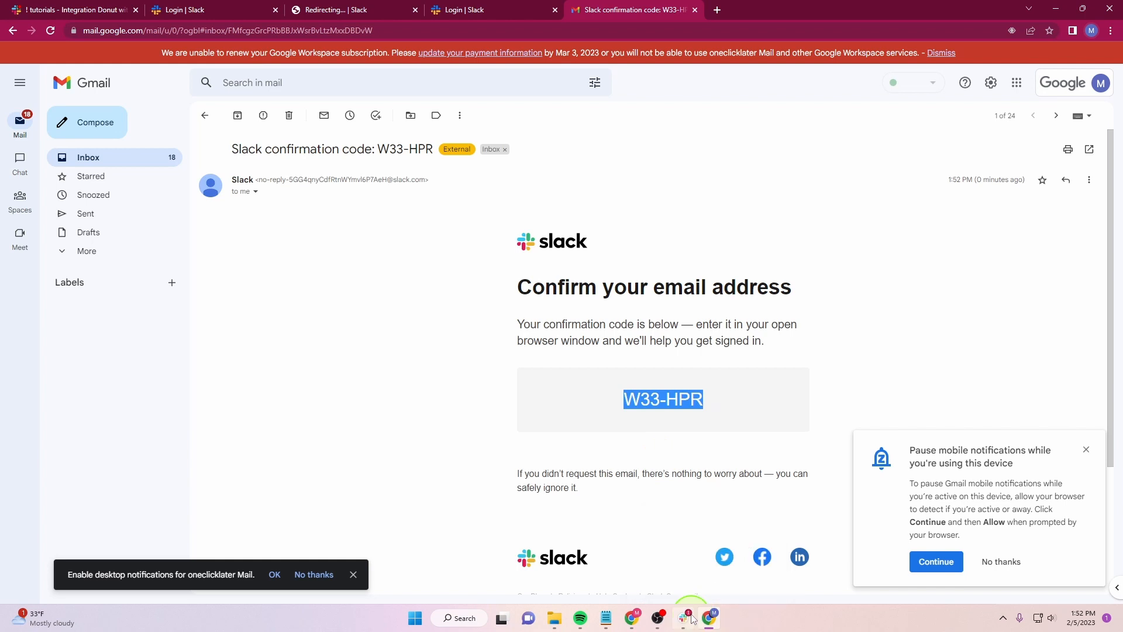
left_click(689, 618)
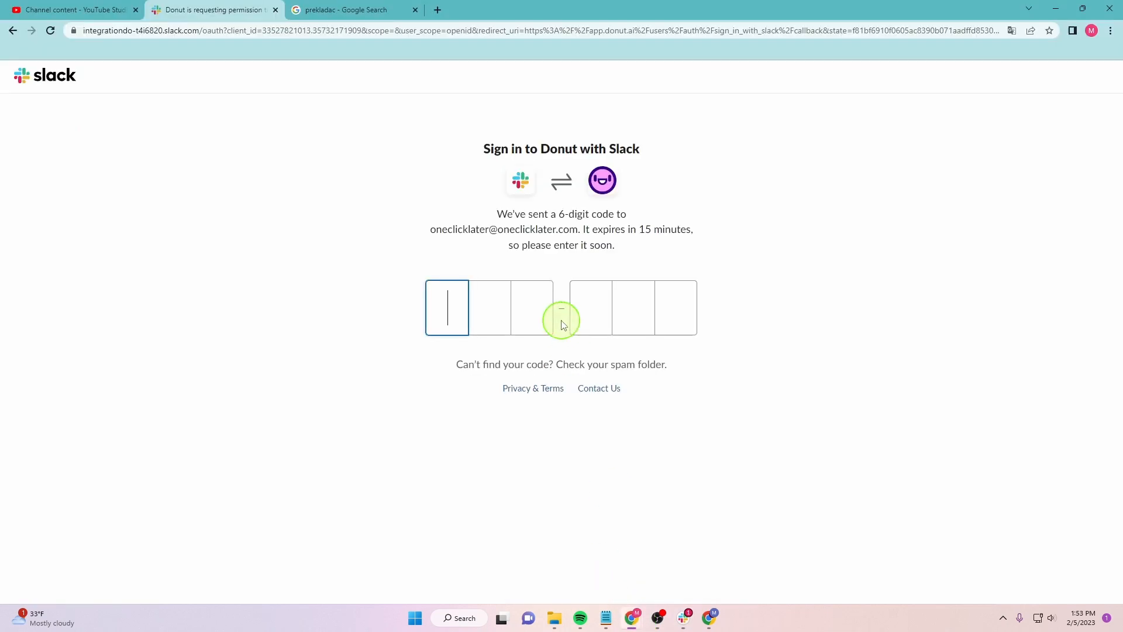
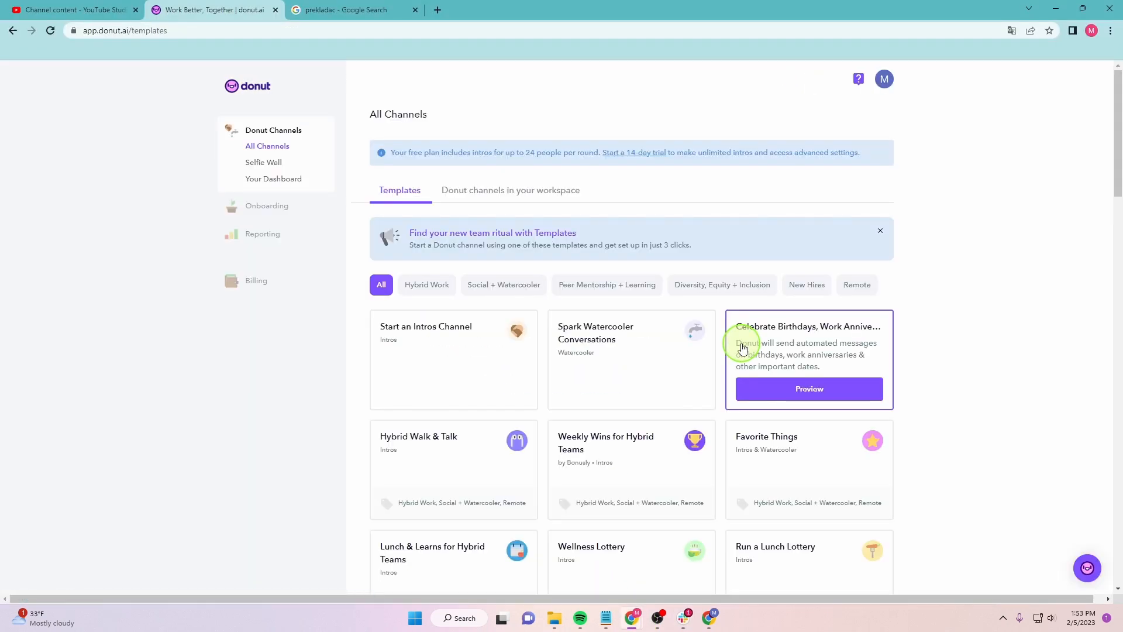
left_click(685, 618)
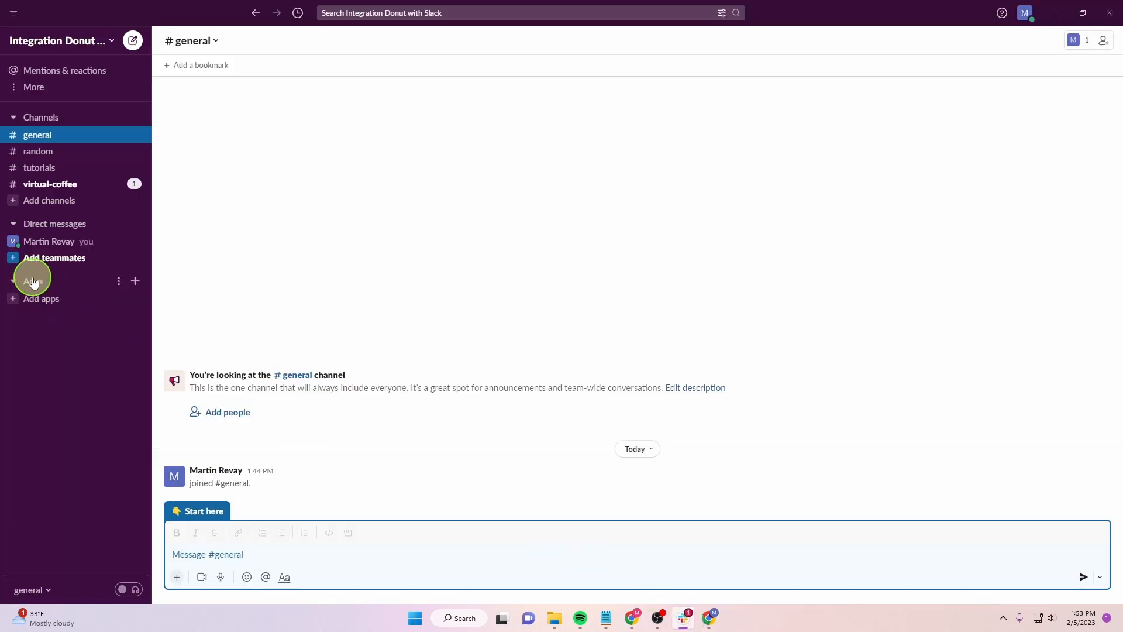
Search the workspace apps for 'donut' and open the Donut app Home
left_click(65, 70)
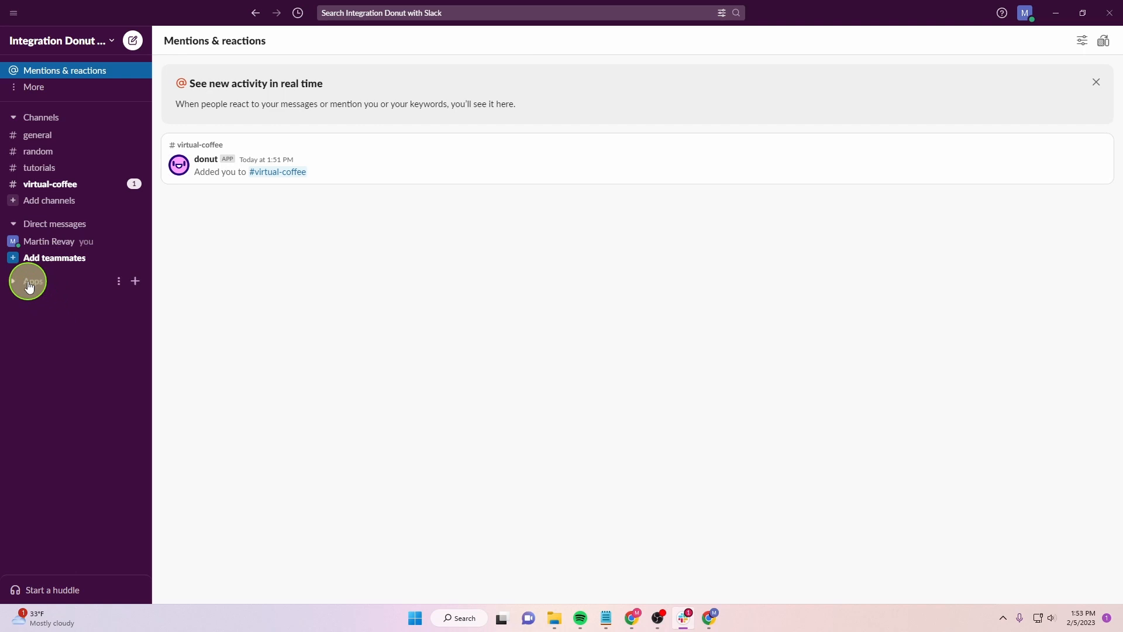
left_click(32, 280)
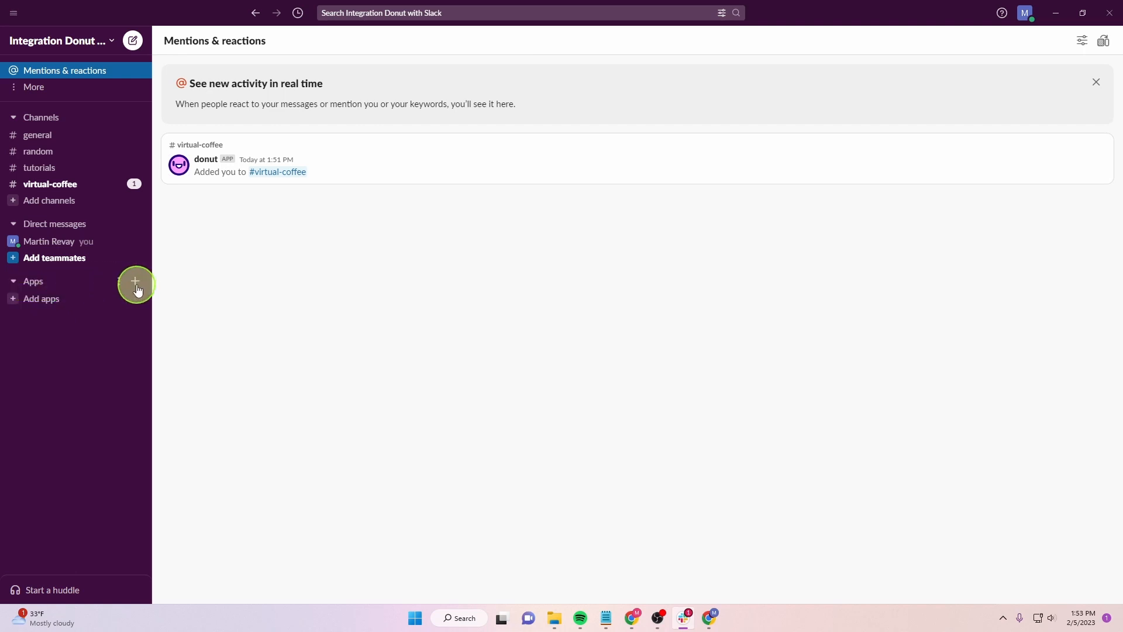
left_click(41, 298)
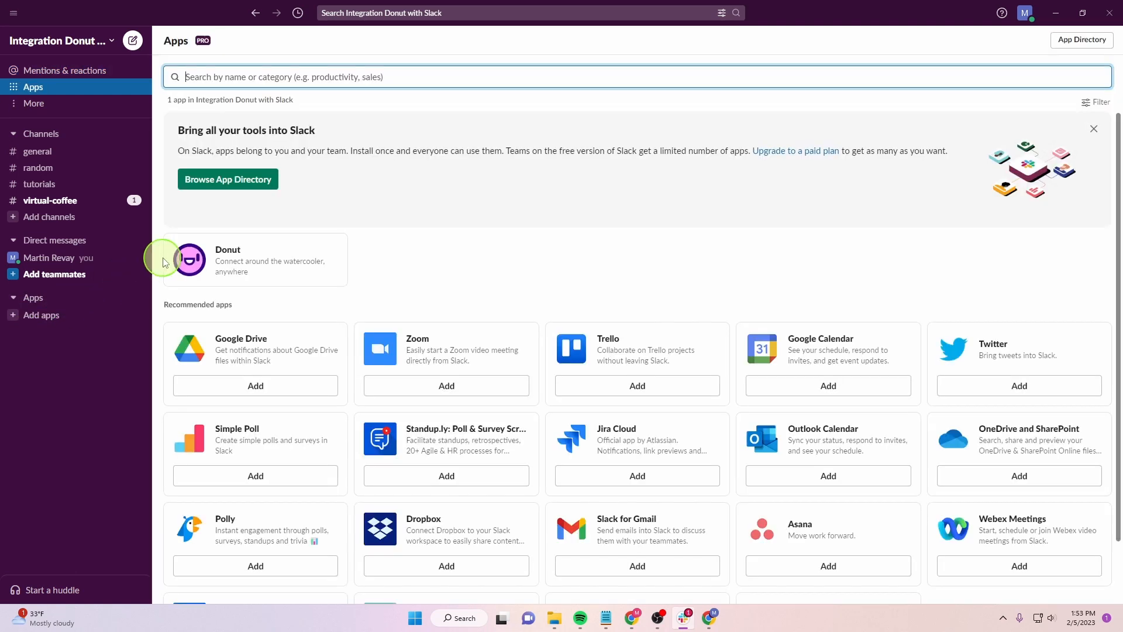
type("donut")
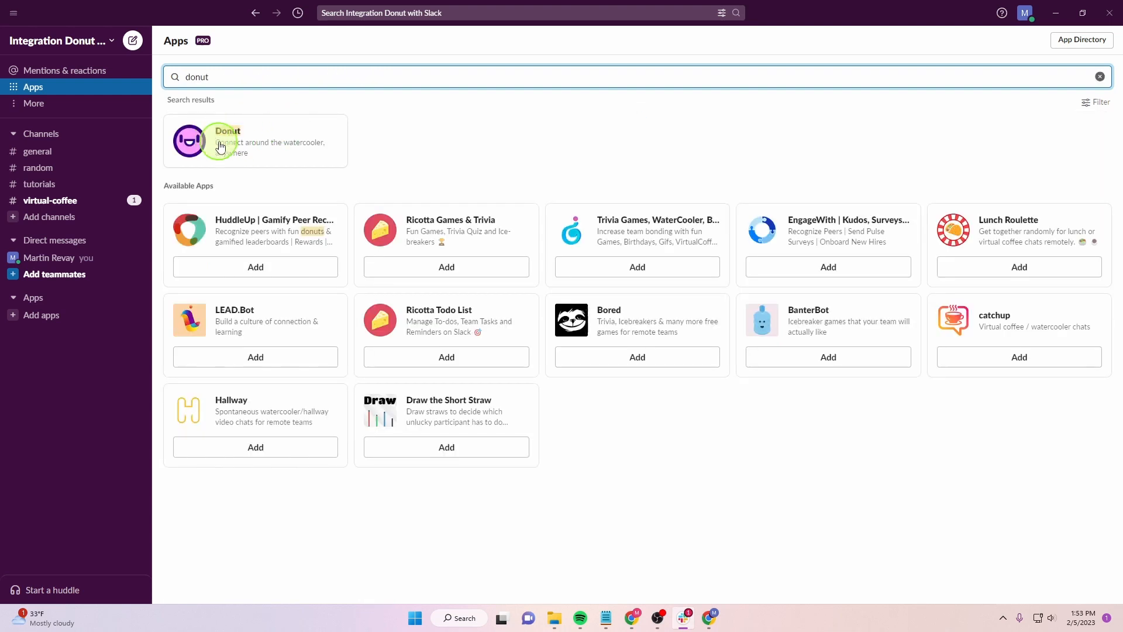
left_click(226, 141)
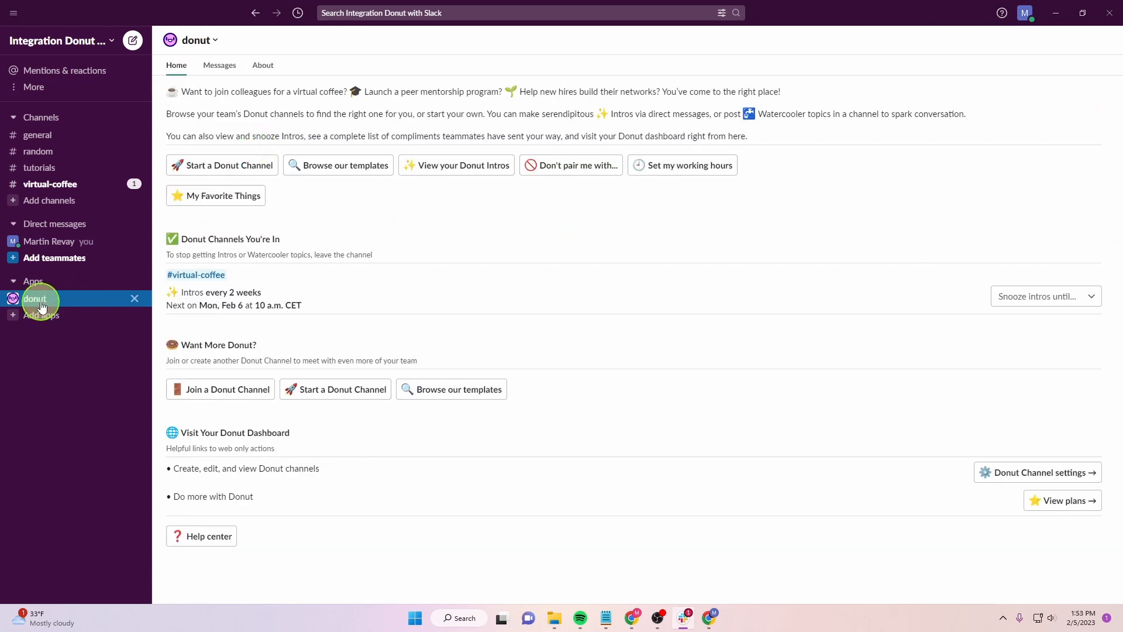